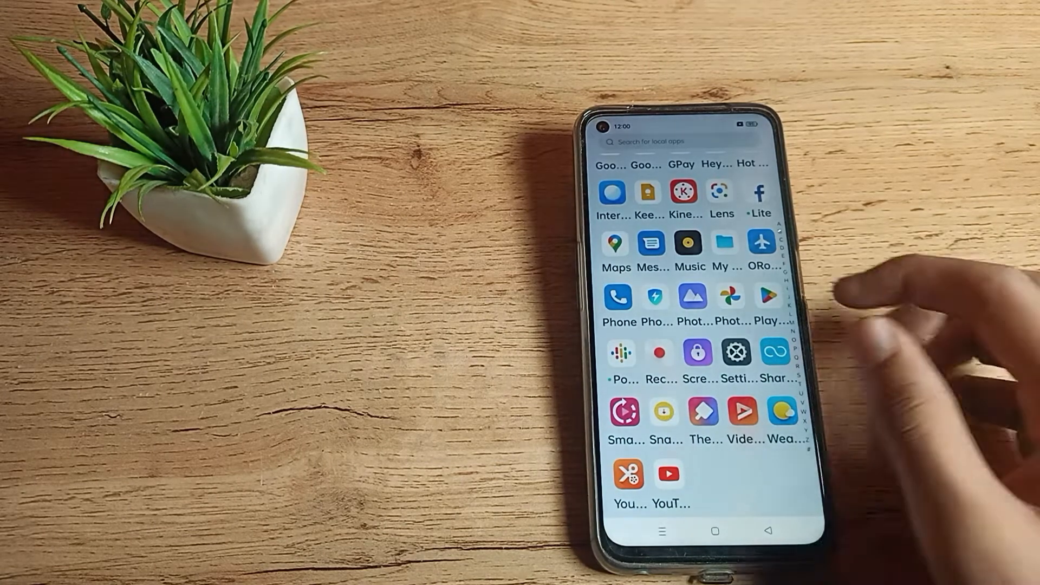
scroll(up, 3)
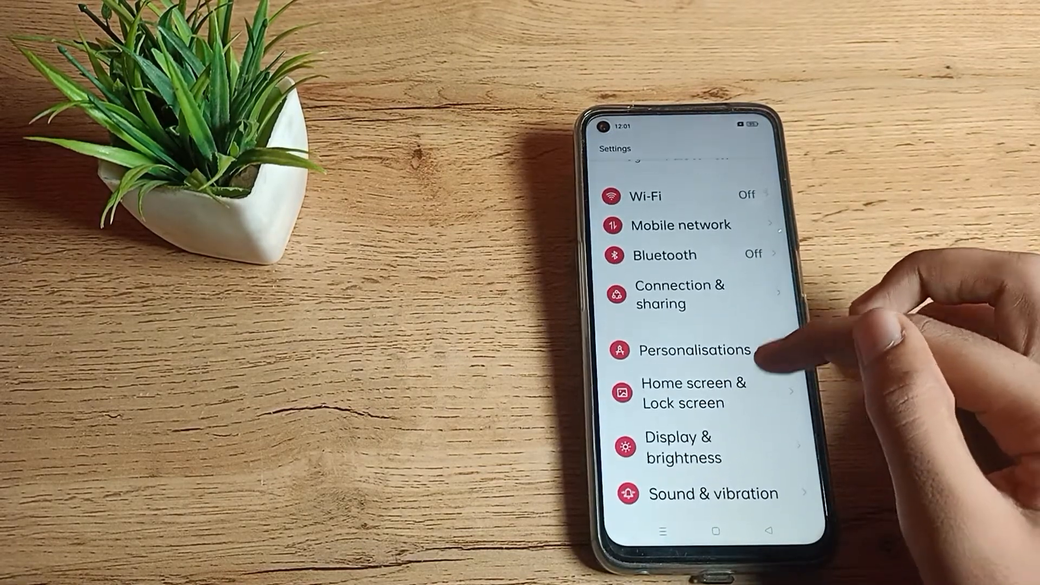
scroll(up, 3)
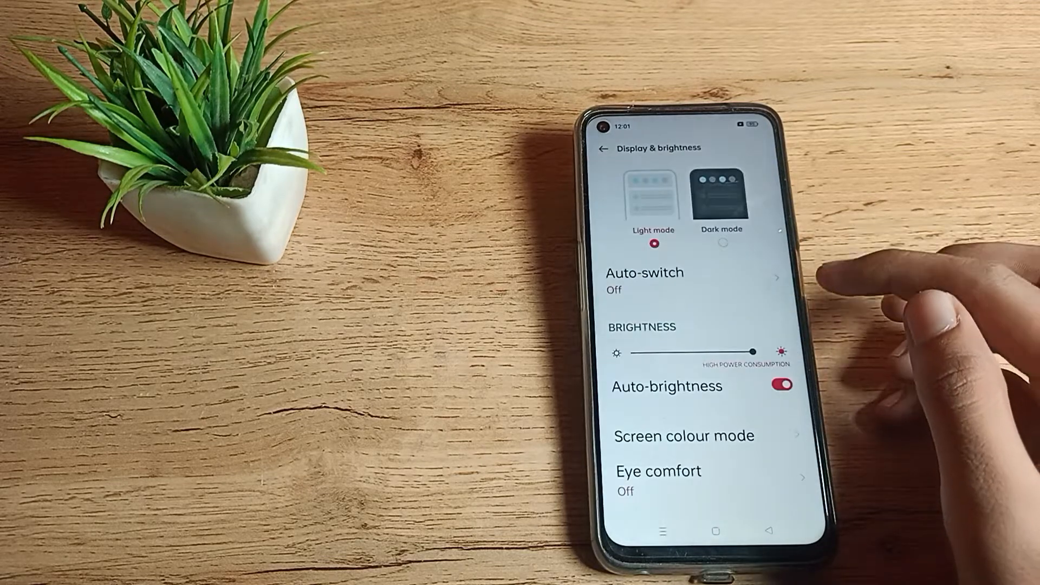
scroll(down, 3)
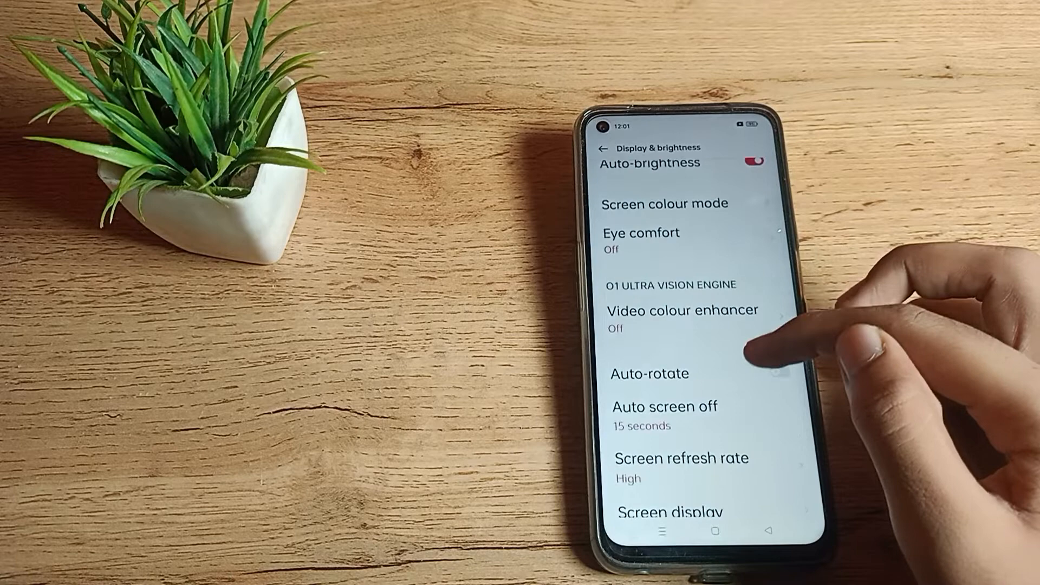